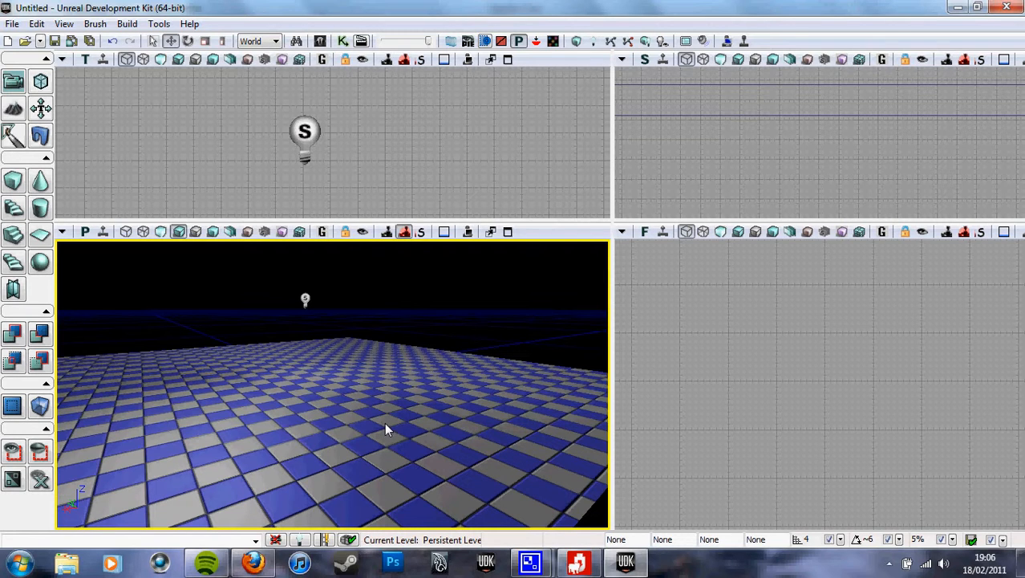
mouse_move(401, 435)
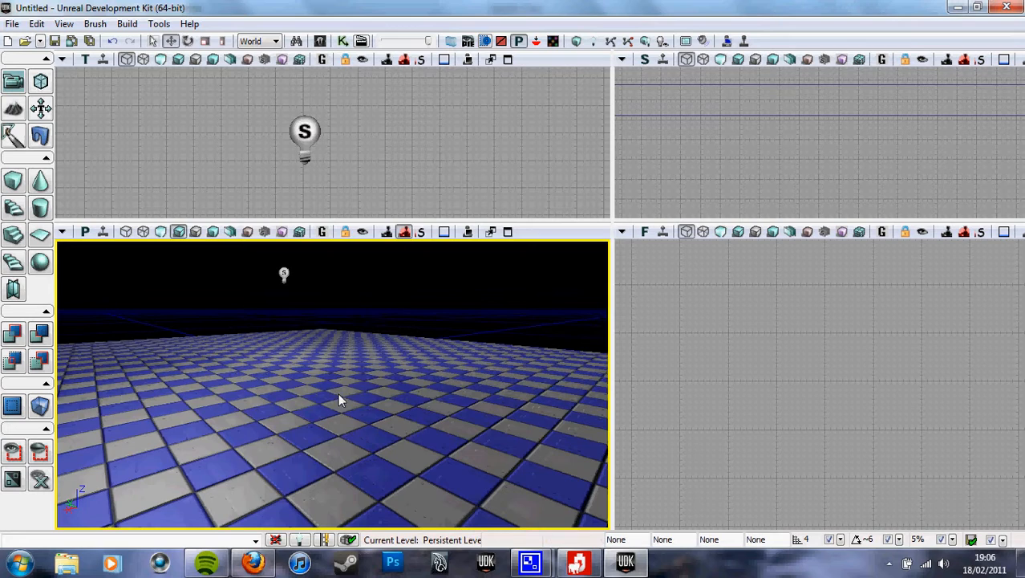
- Add a PlayerStart actor on the checkered floor via the viewport's Add Actor menu
right_click(342, 400)
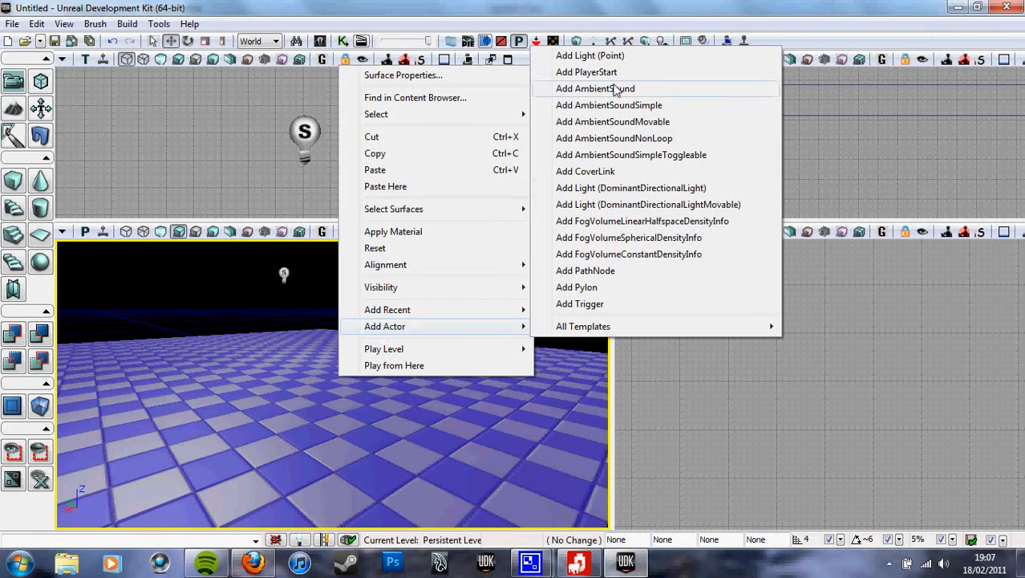
click(587, 70)
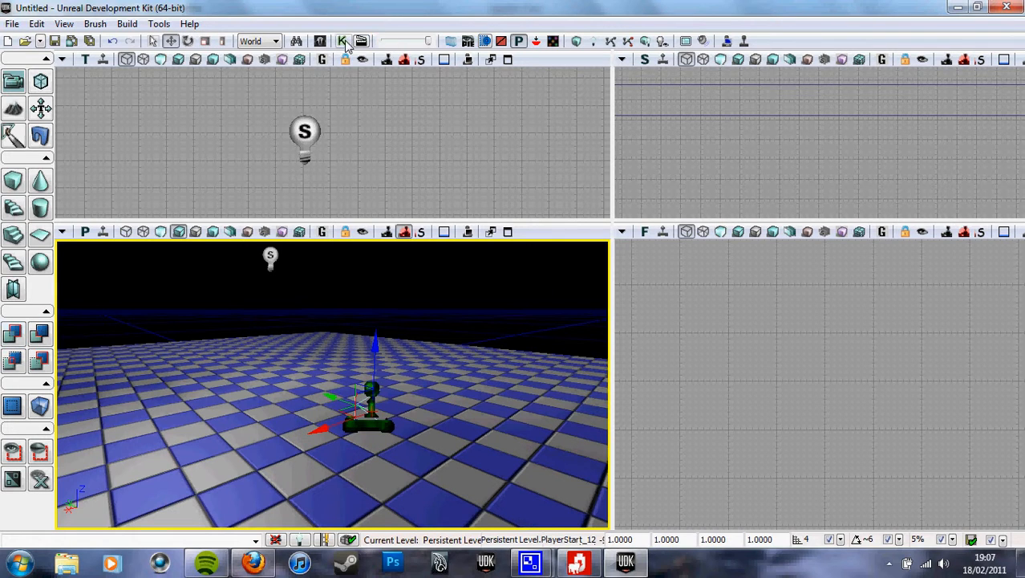
mouse_move(341, 41)
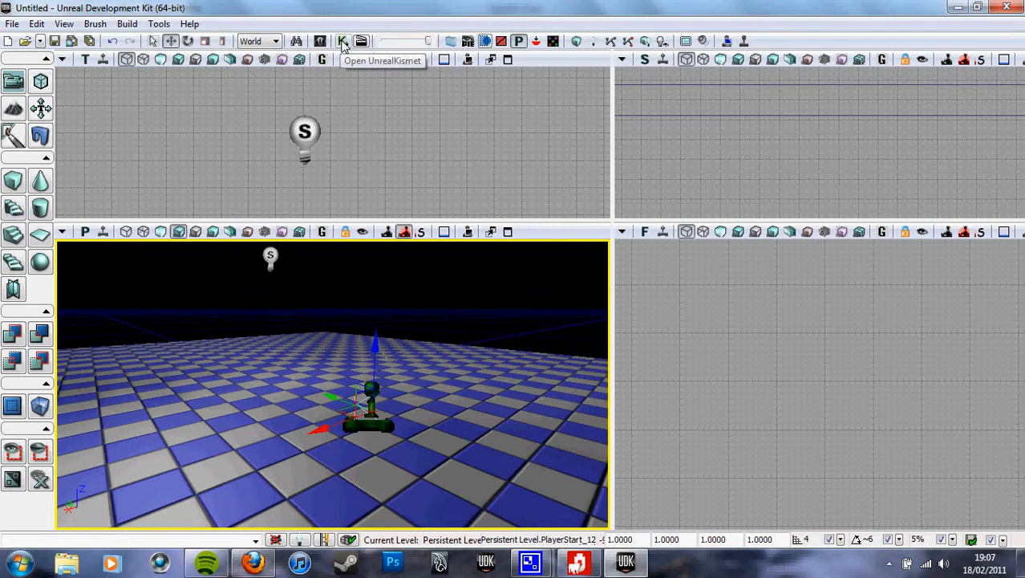
- Launch Kismet and add a Level Loaded event node to the main sequence, selecting it
click(344, 42)
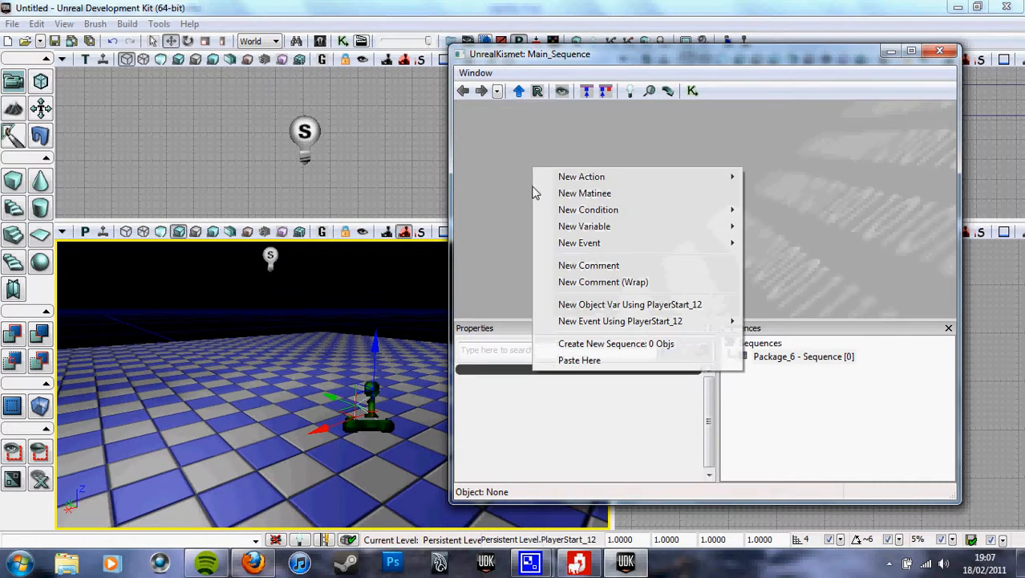
mouse_move(584, 193)
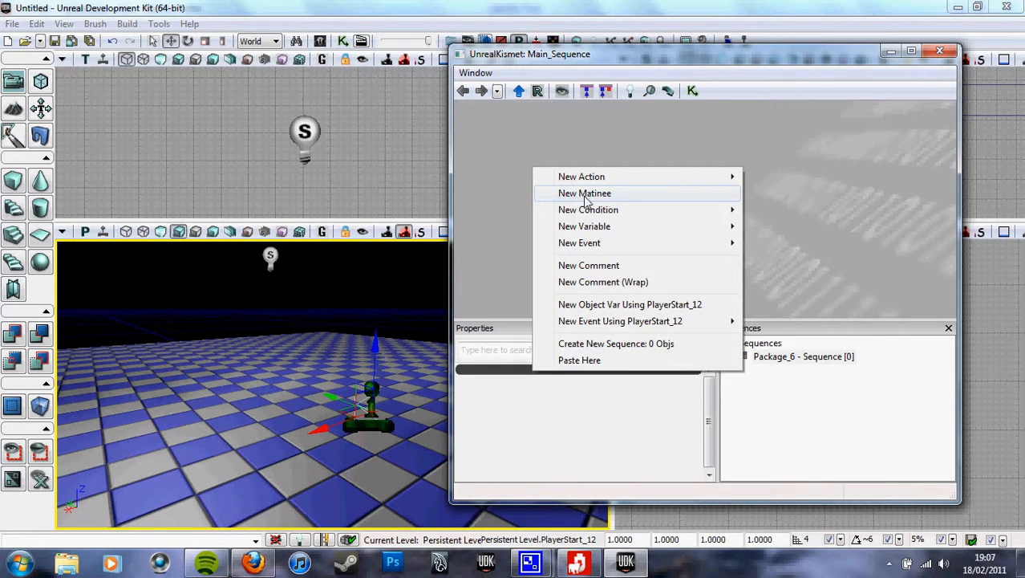
click(584, 193)
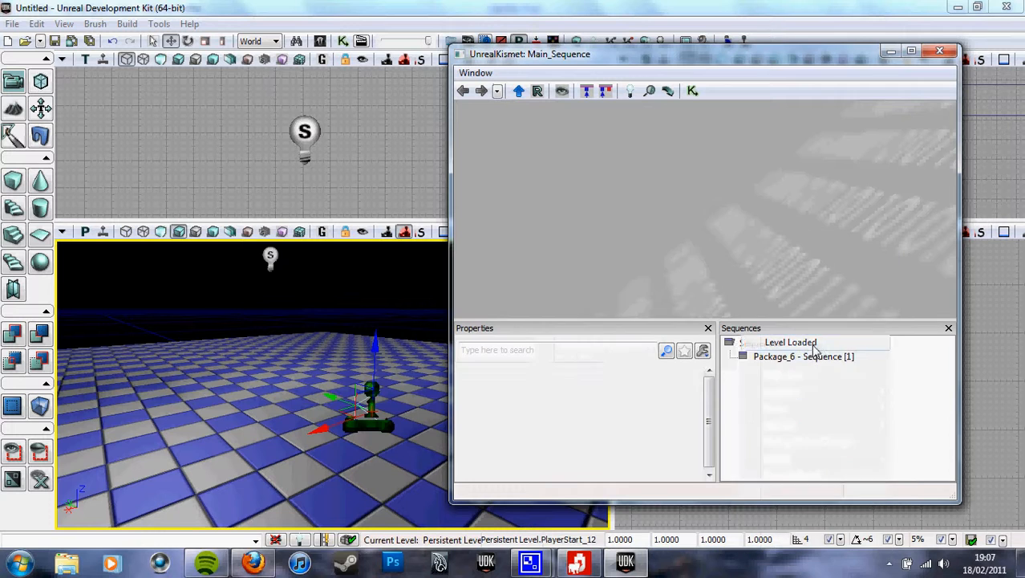
click(789, 341)
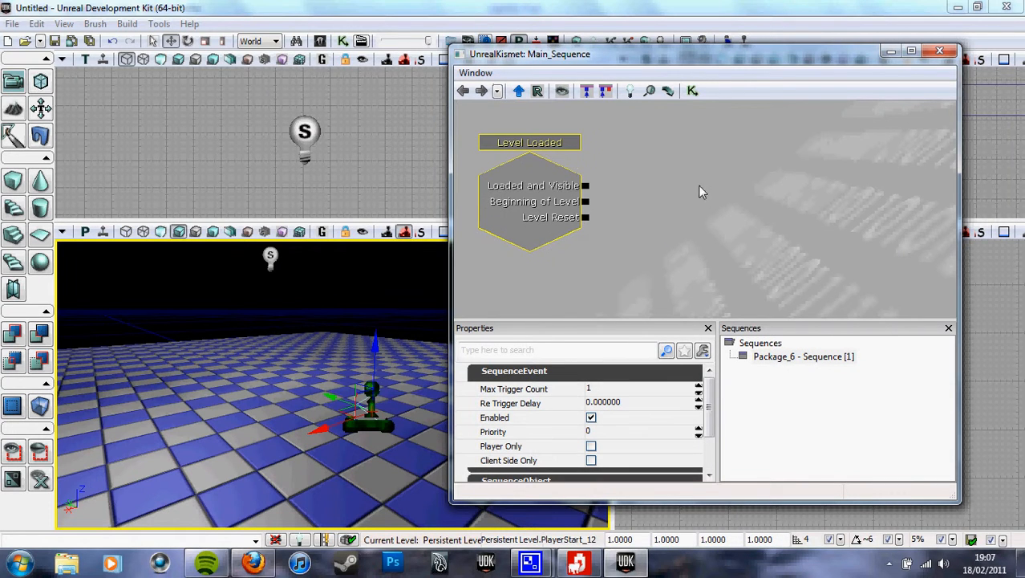
- Add a Console Command action (New Action > Misc) wired to the Level Loaded outputs
right_click(671, 193)
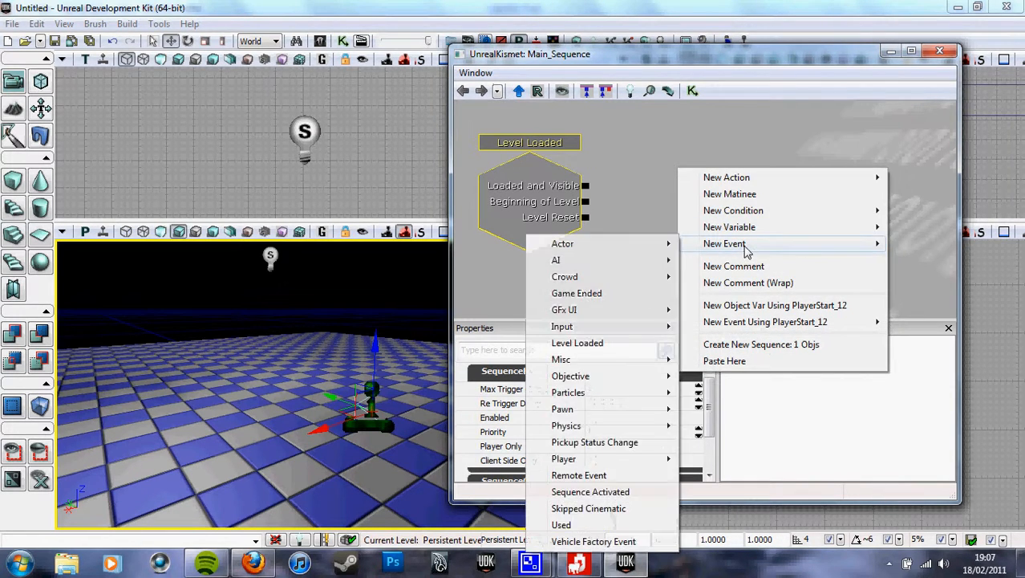
mouse_move(562, 359)
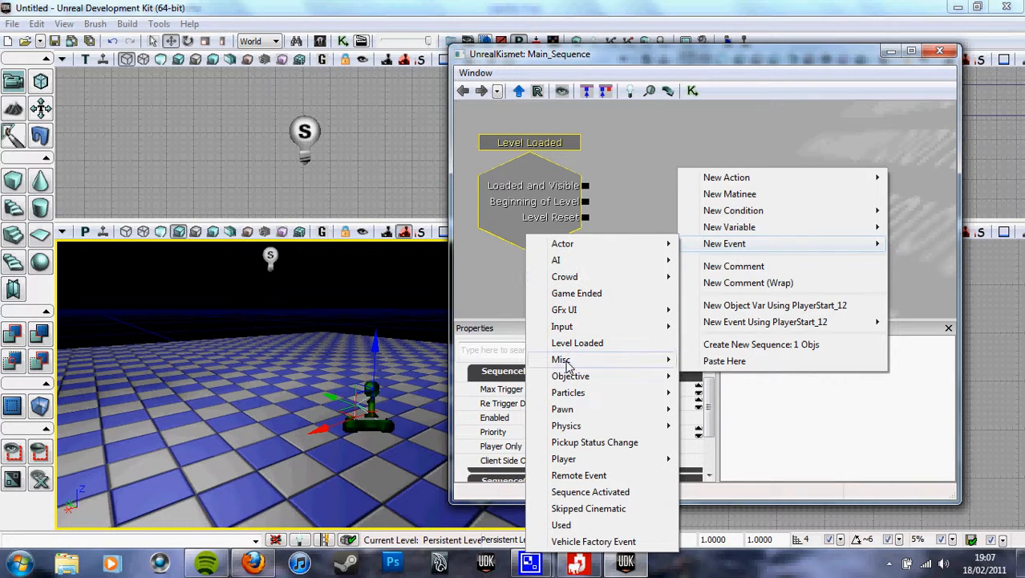
mouse_move(578, 343)
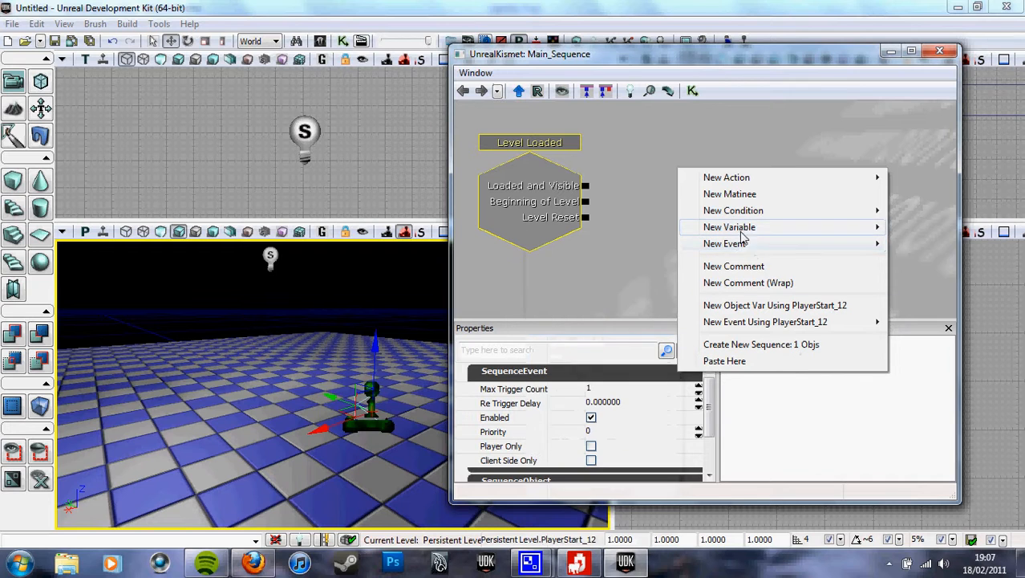
mouse_move(745, 211)
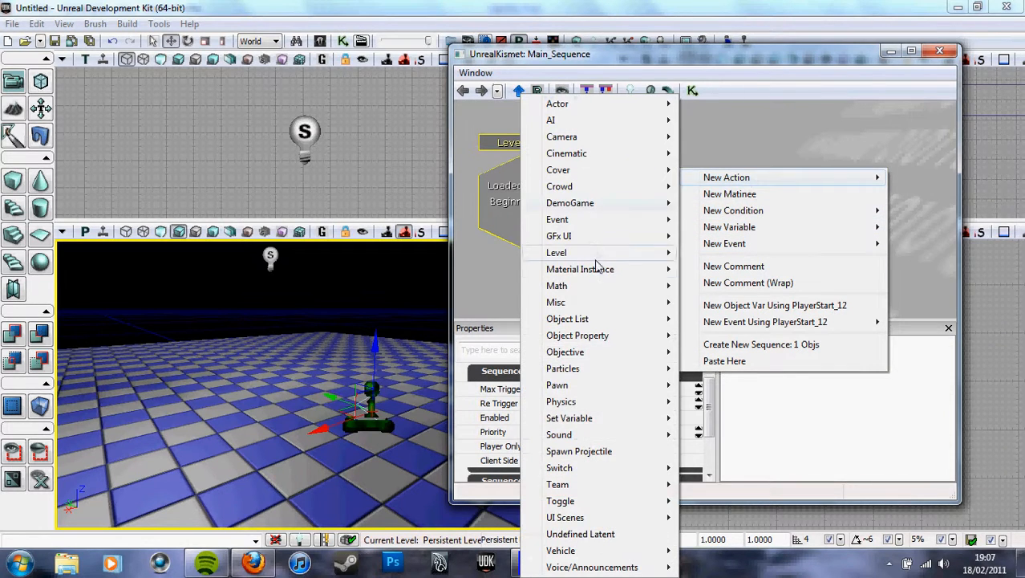
mouse_move(556, 302)
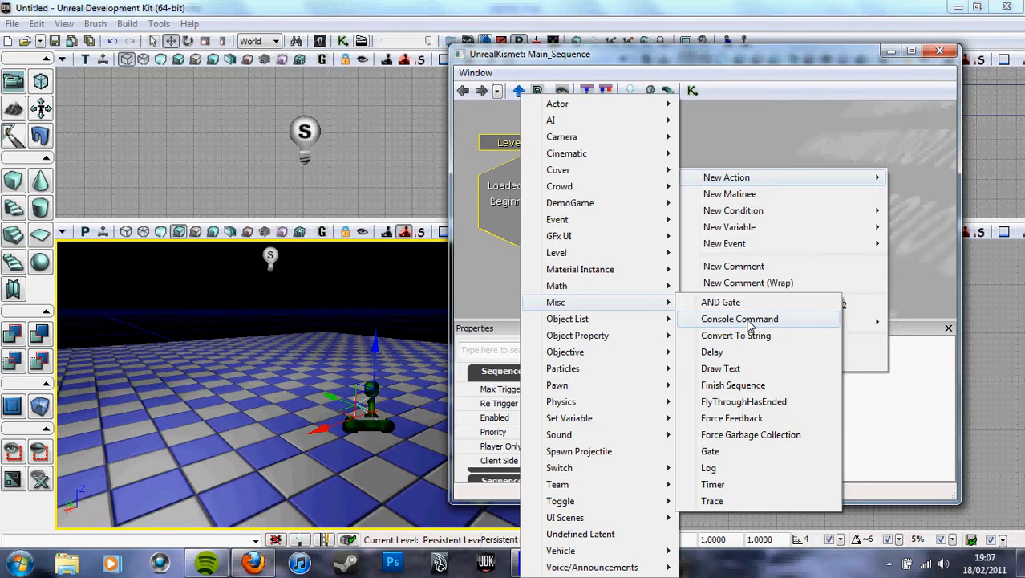
click(740, 318)
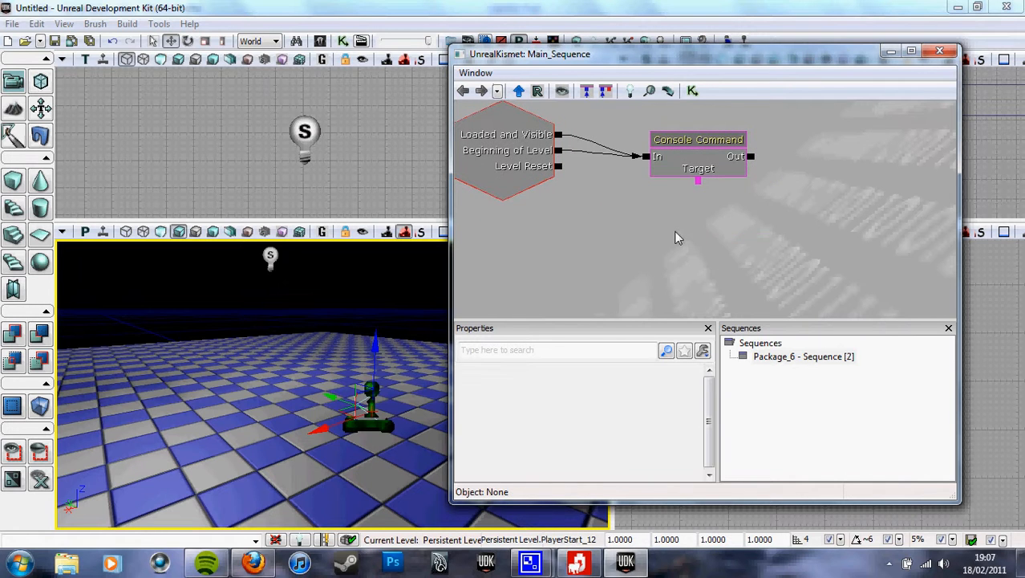
- Add an All Players variable feeding the Console Command's Target
right_click(677, 237)
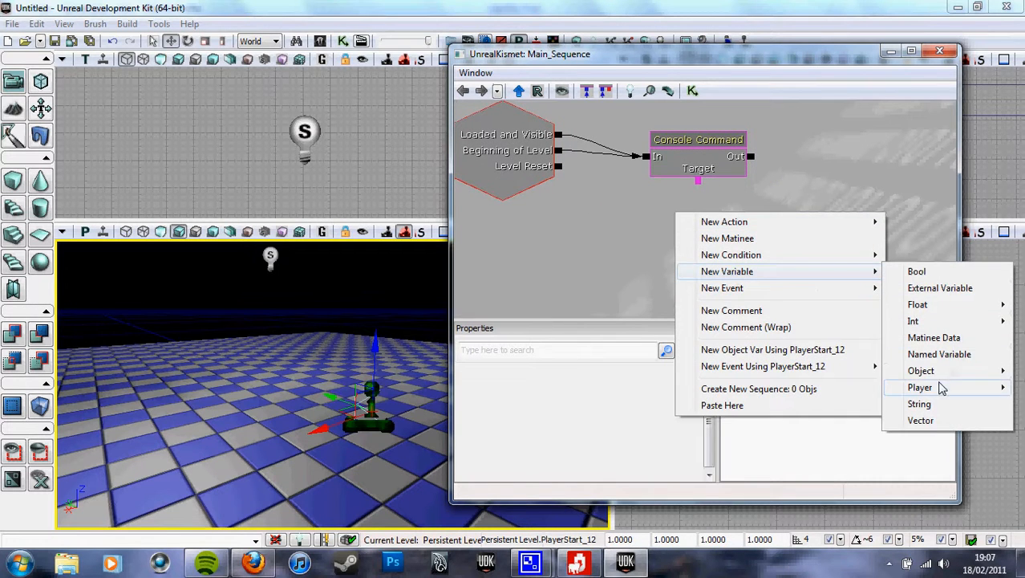
click(921, 387)
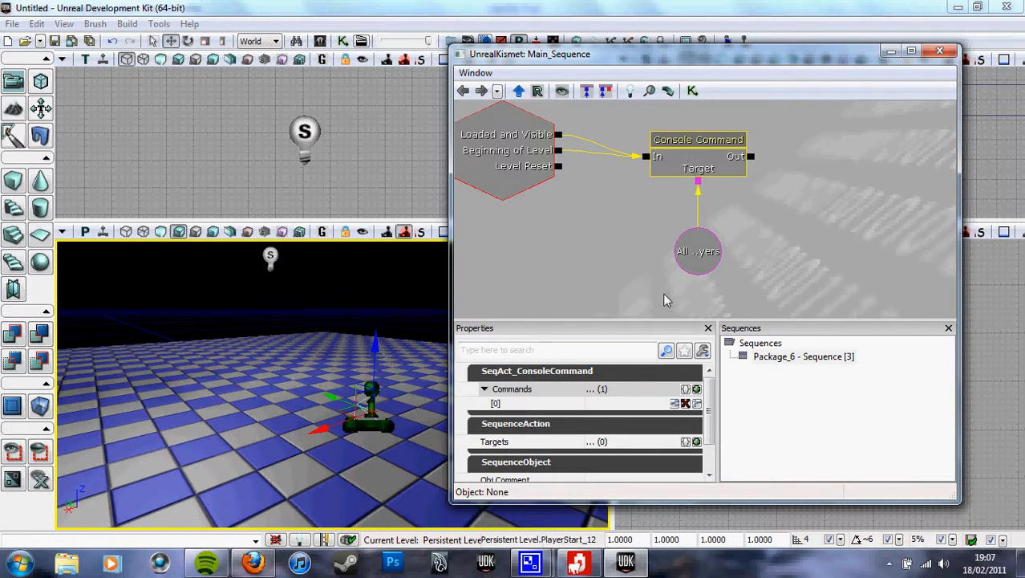
mouse_move(507, 390)
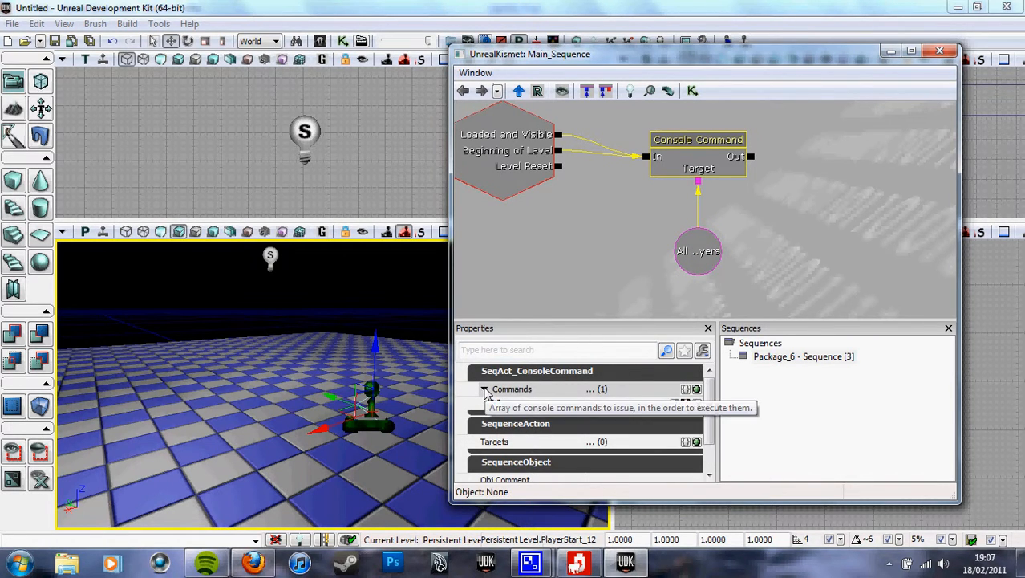
- Give the Console Command a single Commands entry 'behindview' and return to the level editor
click(485, 390)
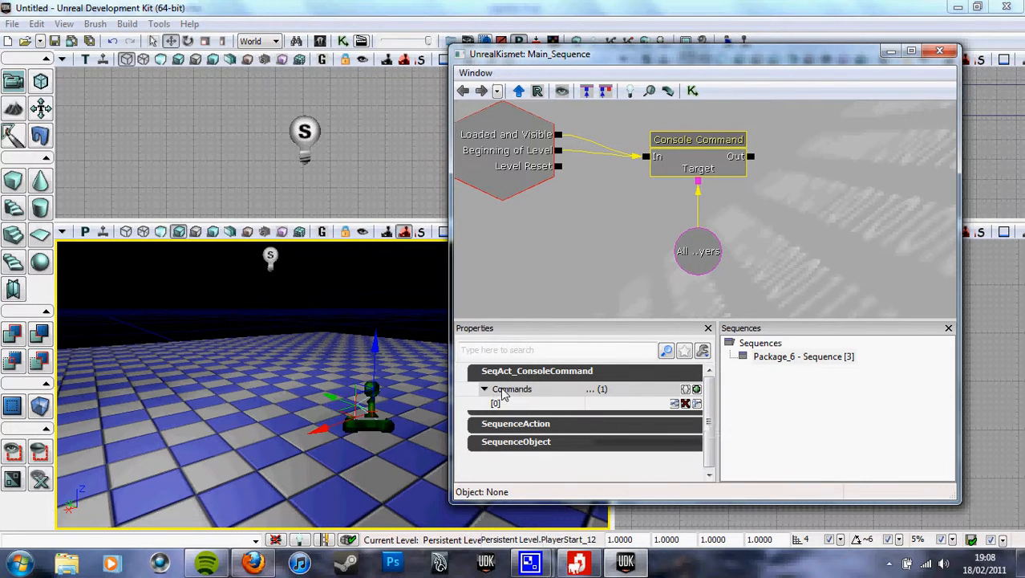
mouse_move(491, 399)
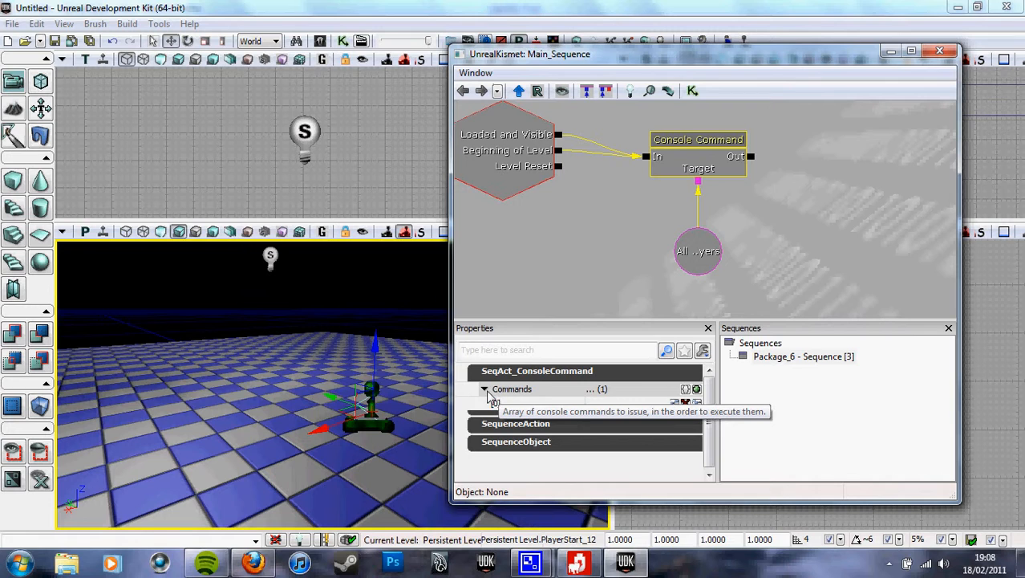
click(485, 390)
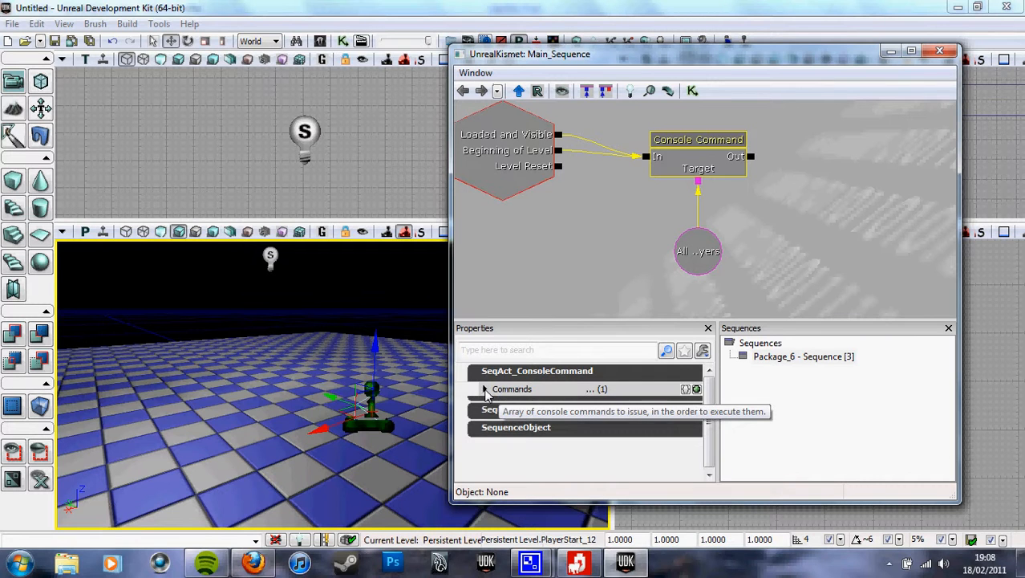
click(485, 390)
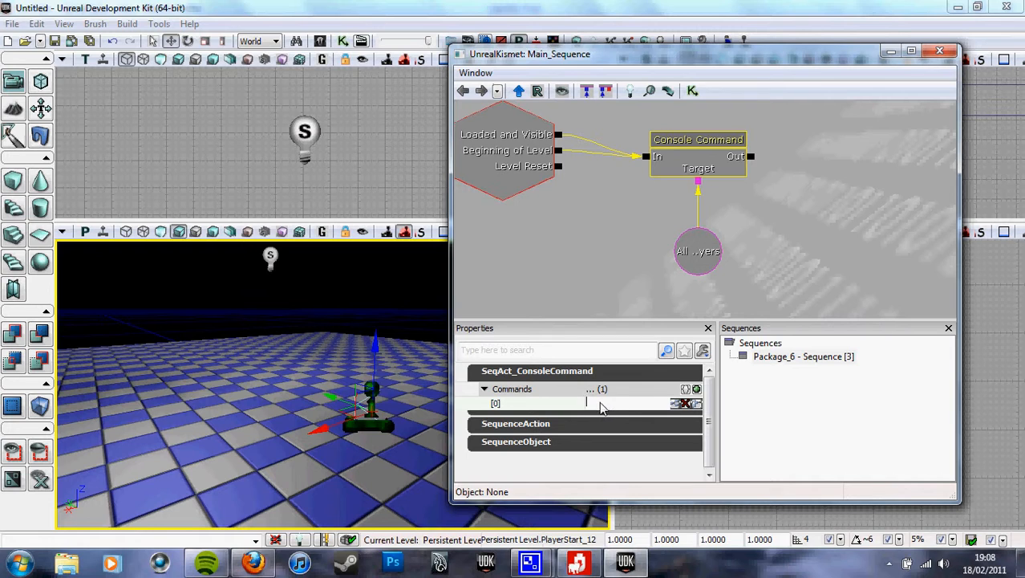
mouse_move(607, 408)
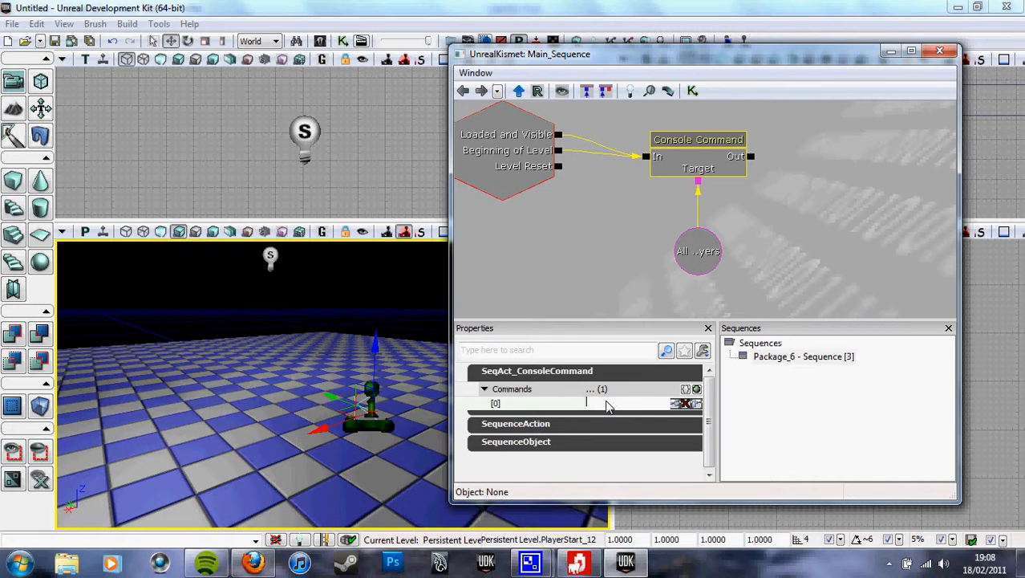
text(behindview)
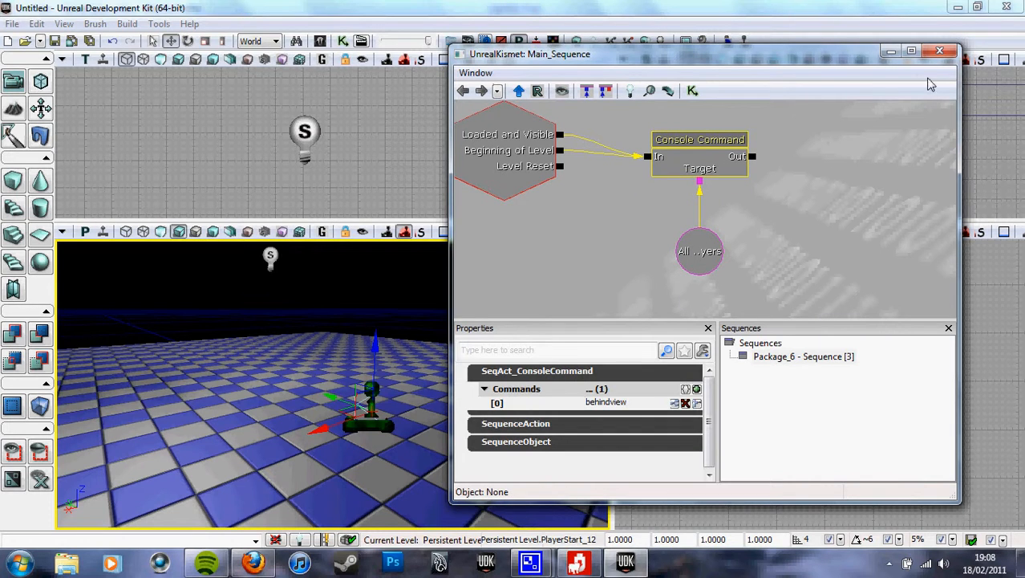
click(941, 50)
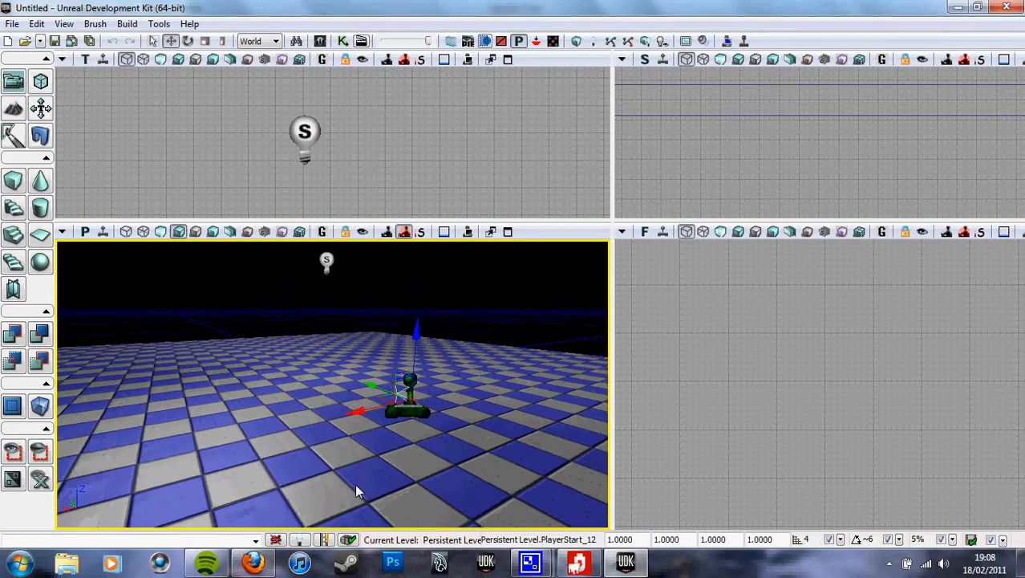
- Run the level in Play In Editor to see the player from behind in third person
click(682, 42)
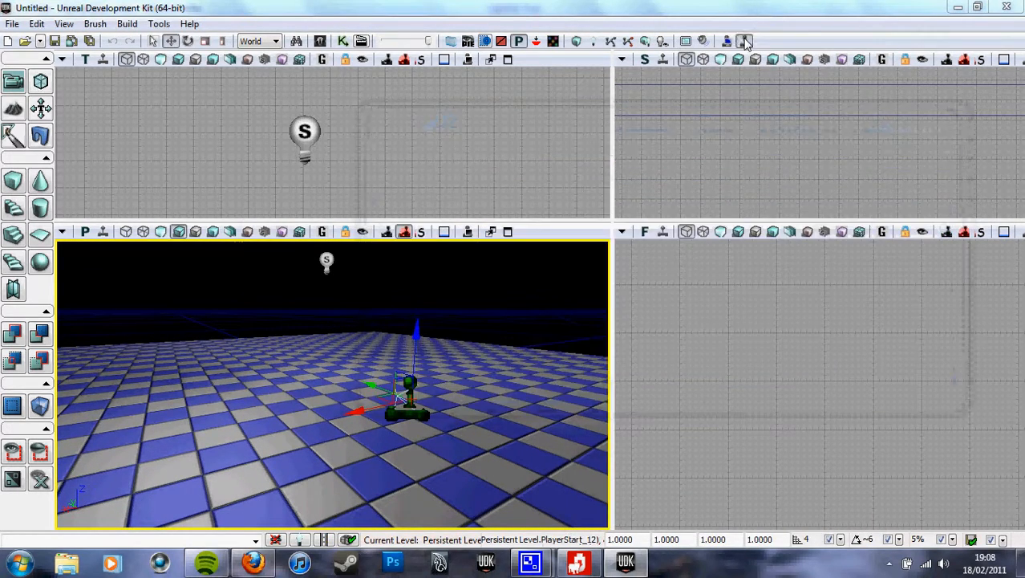
click(743, 40)
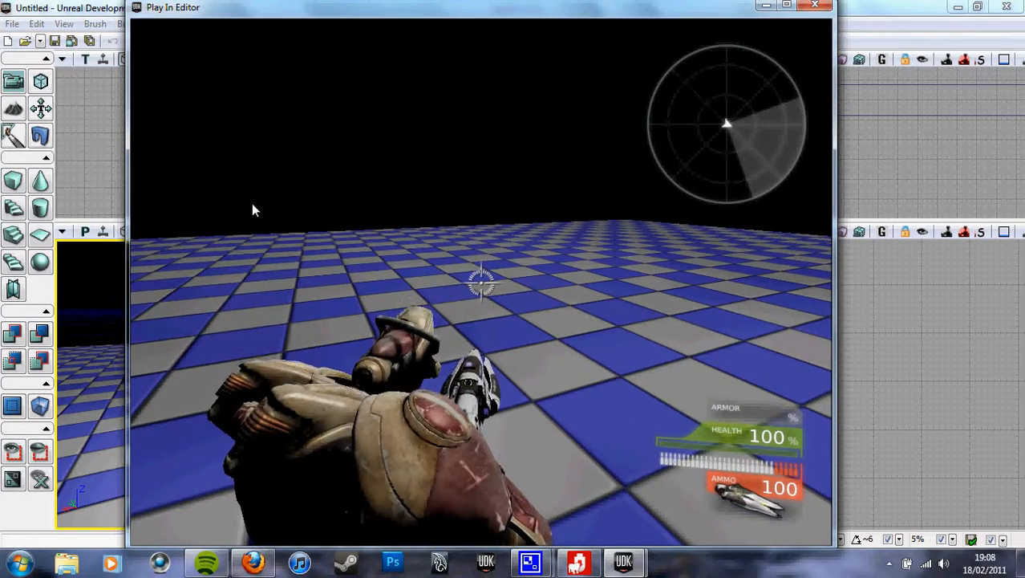
- Add a Used event driving a new Matinee action in Kismet and bring up its Matinee editor
click(809, 7)
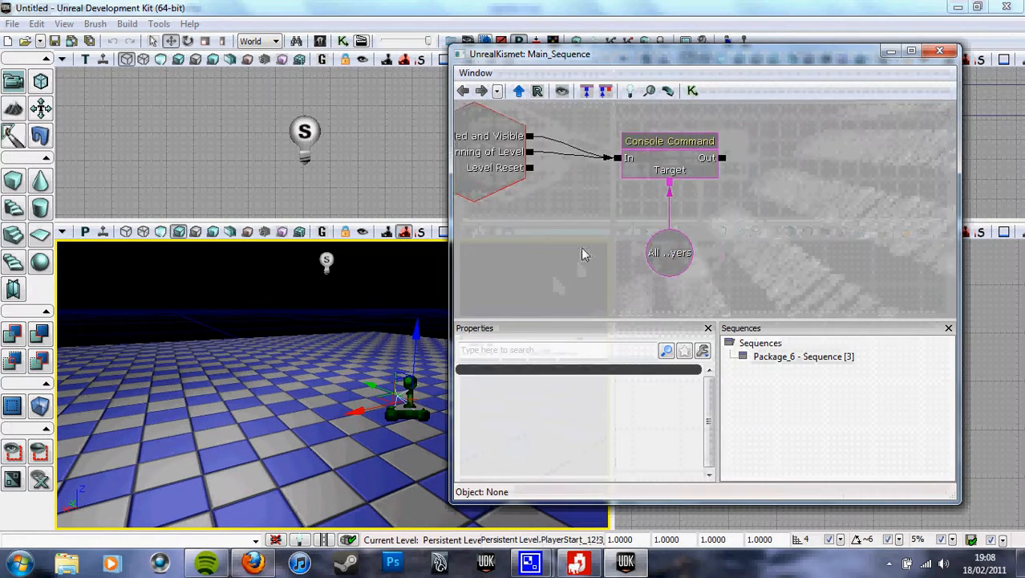
right_click(584, 253)
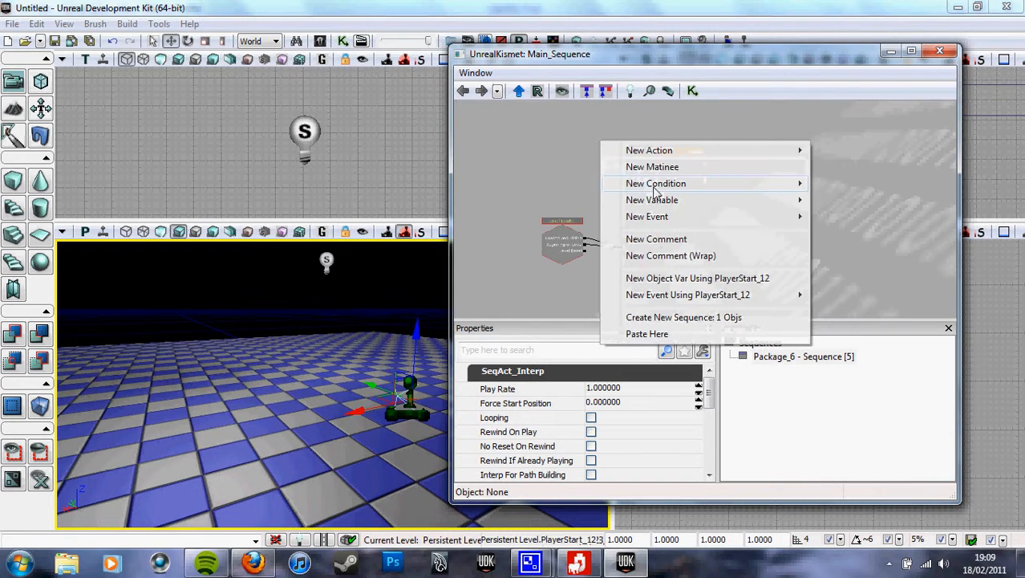
mouse_move(646, 217)
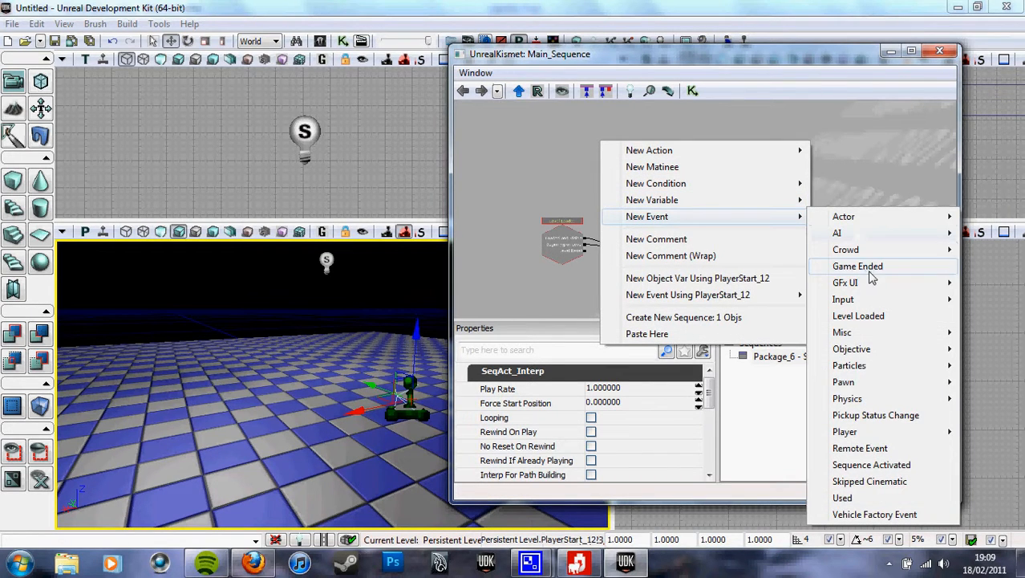
mouse_move(851, 348)
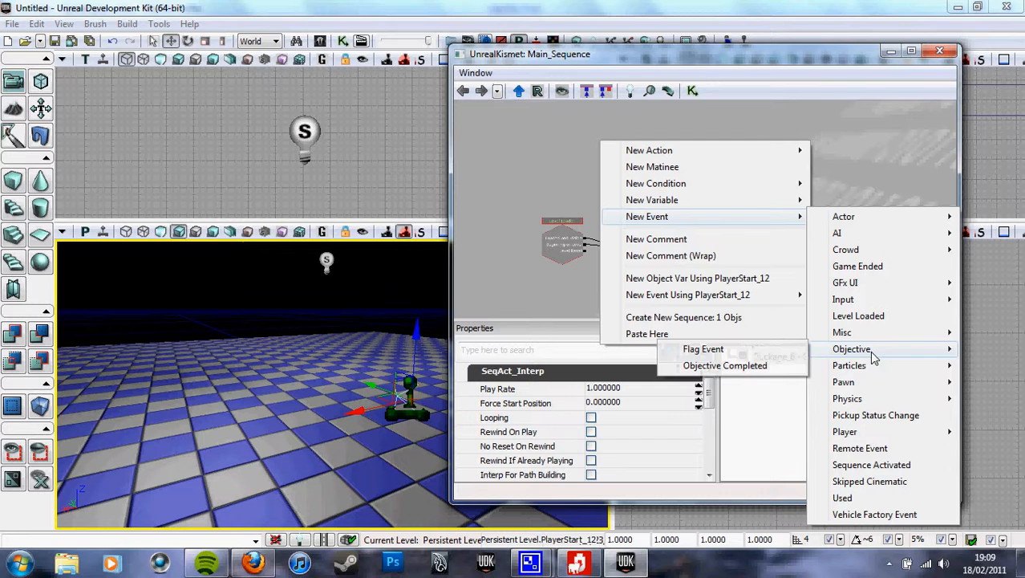
click(843, 498)
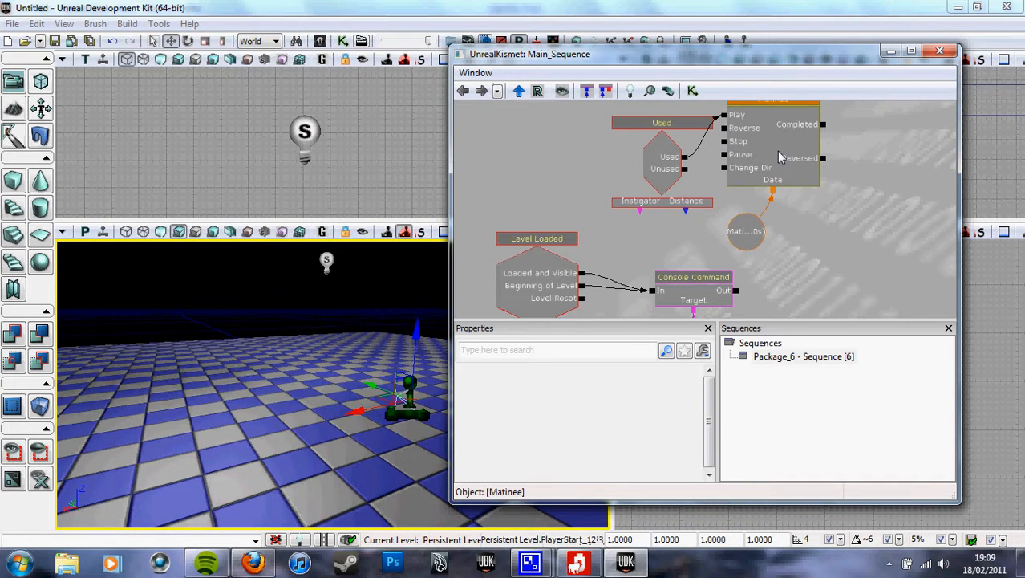
double_click(747, 231)
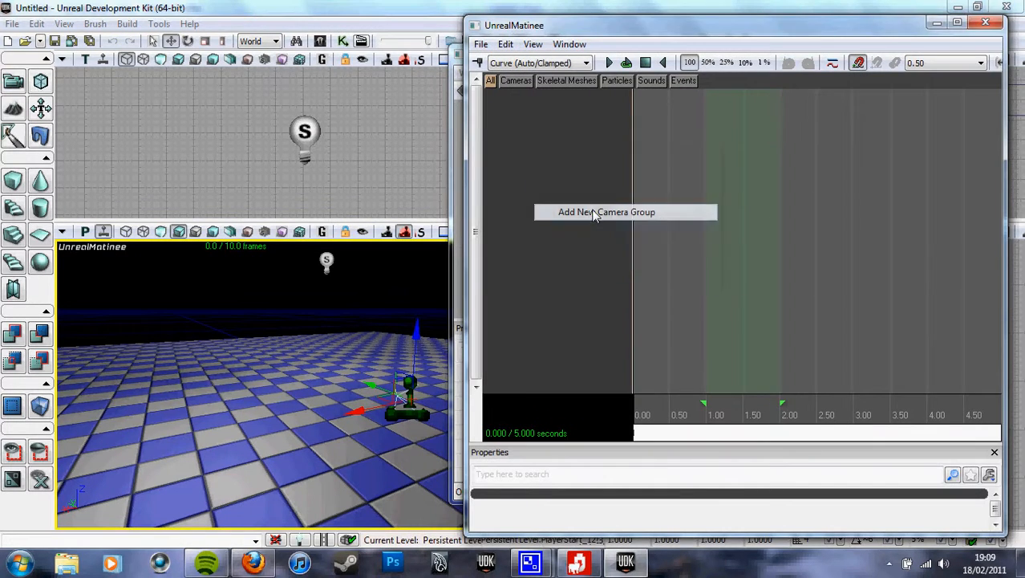